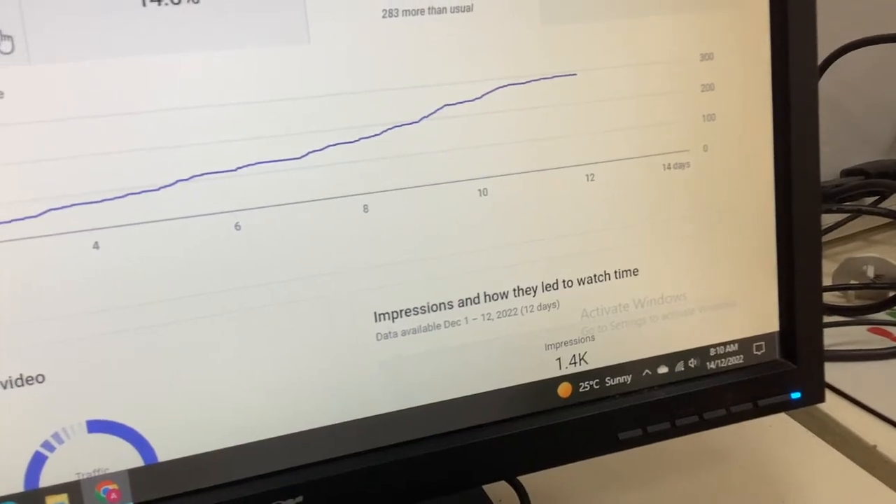
scroll(down, 3)
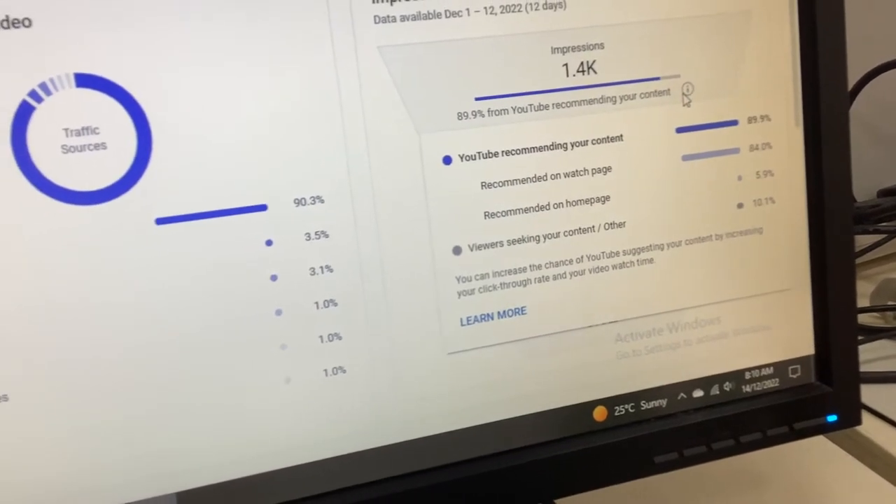
scroll(down, 3)
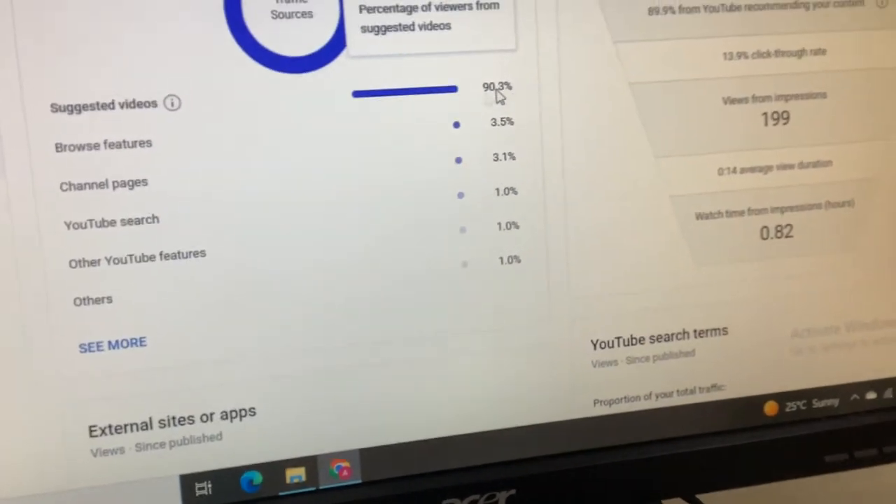
scroll(down, 3)
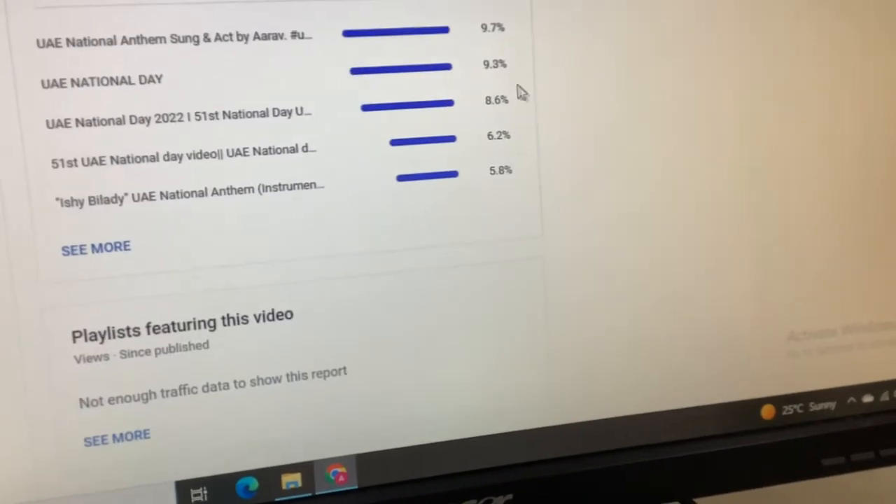
scroll(up, 3)
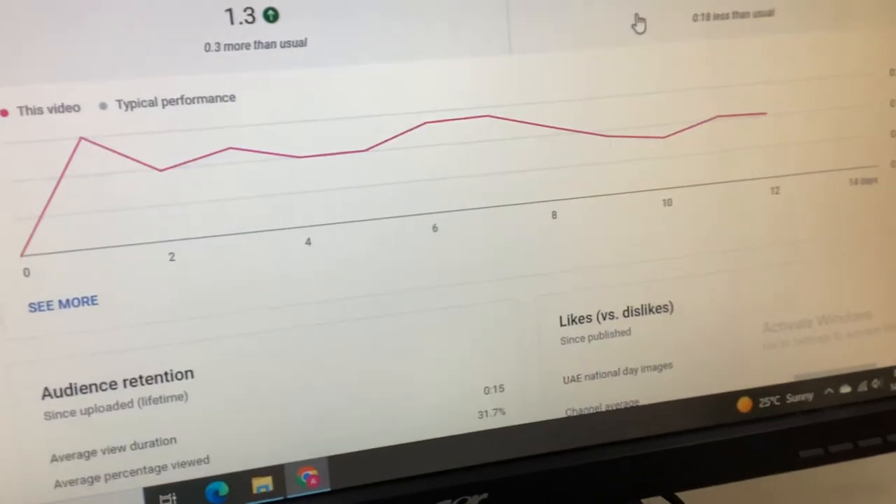